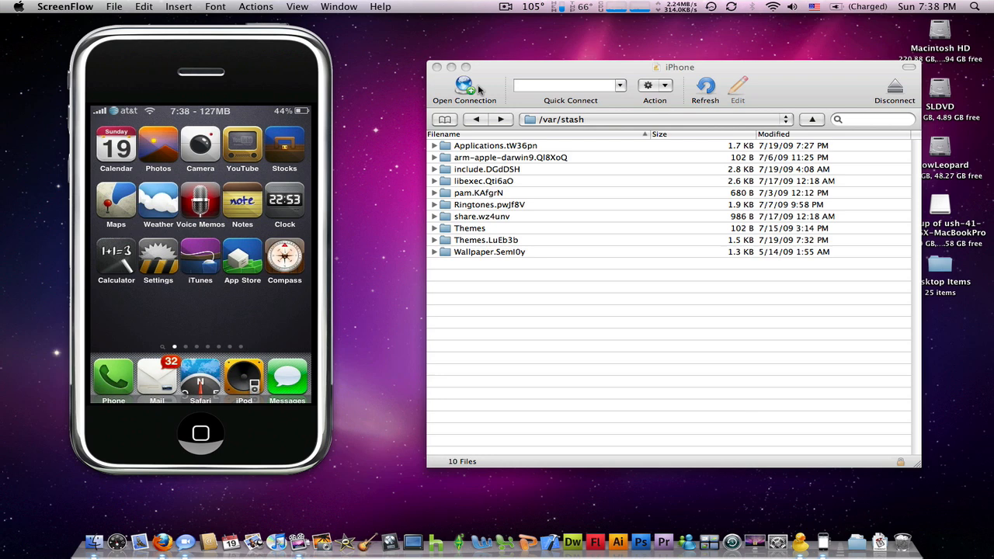
mouse_move(541, 73)
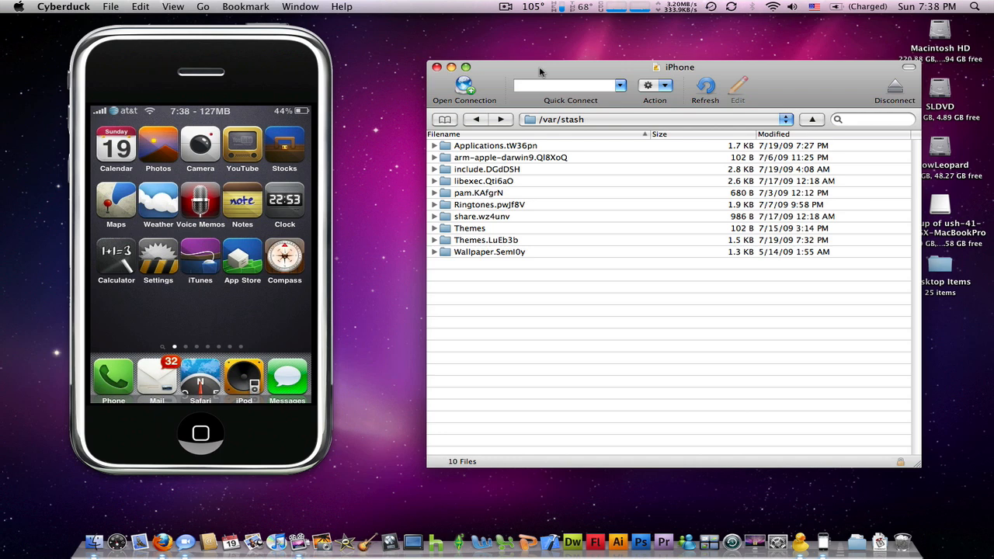
mouse_move(569, 146)
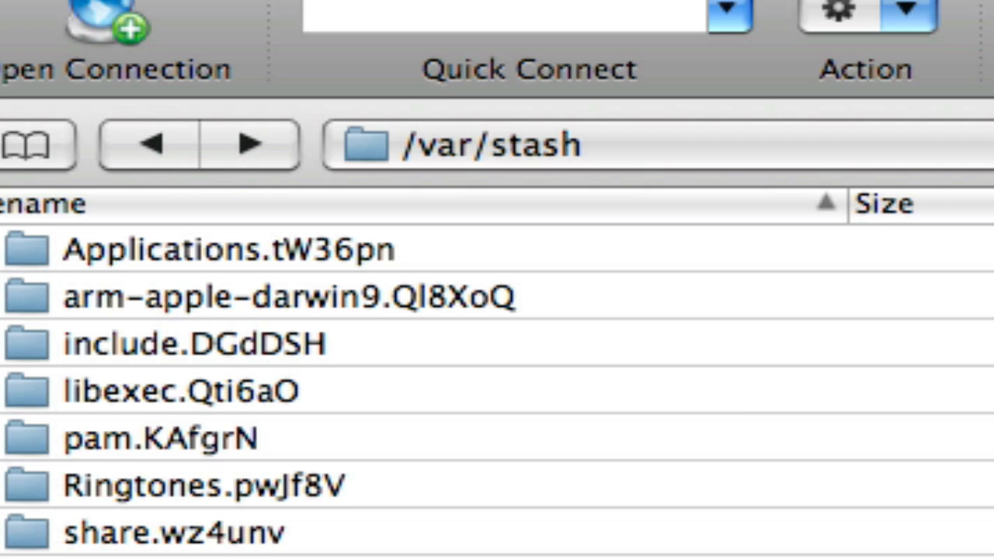
Step: Navigate into Themes.LuEb3b and on into the Smoog theme's Icons folder
scroll("down", 3)
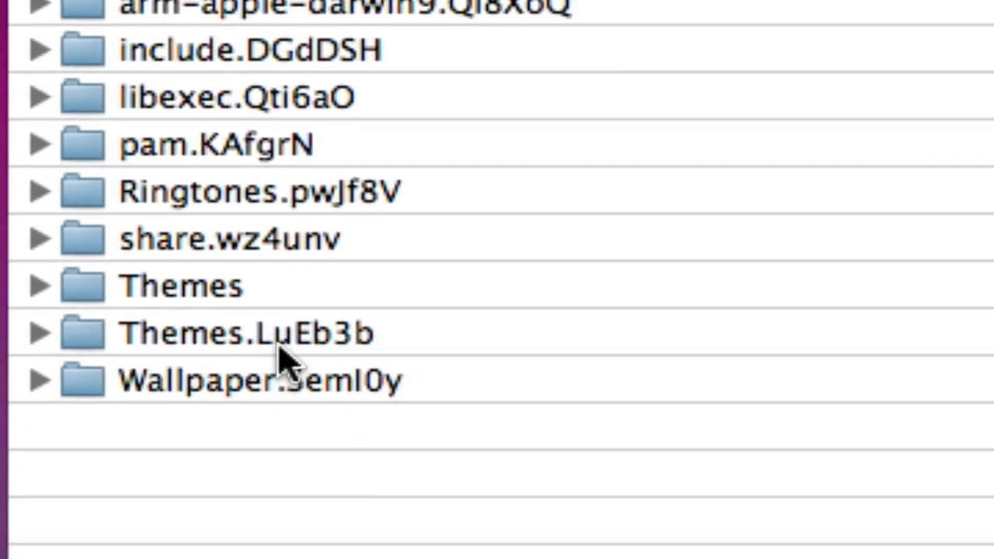
mouse_move(314, 349)
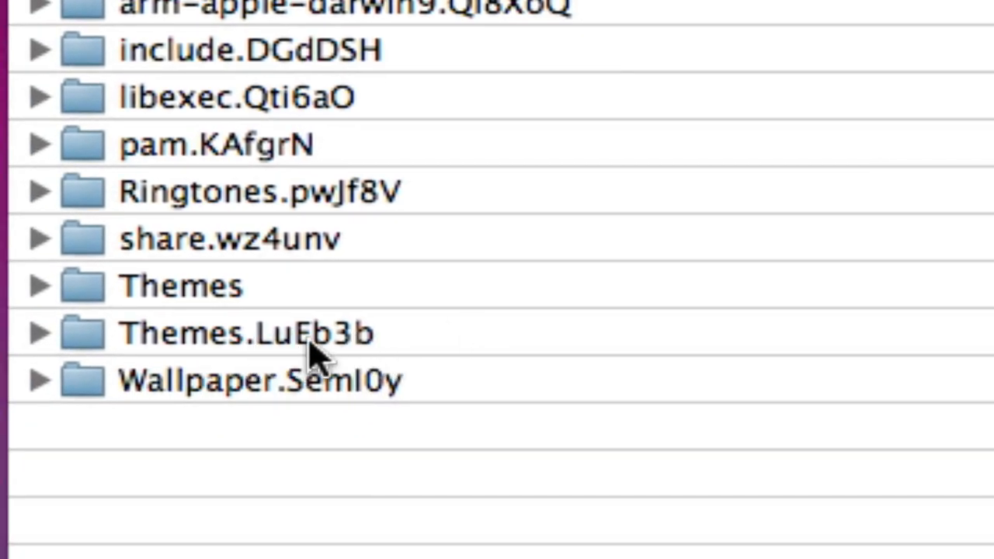
mouse_move(376, 342)
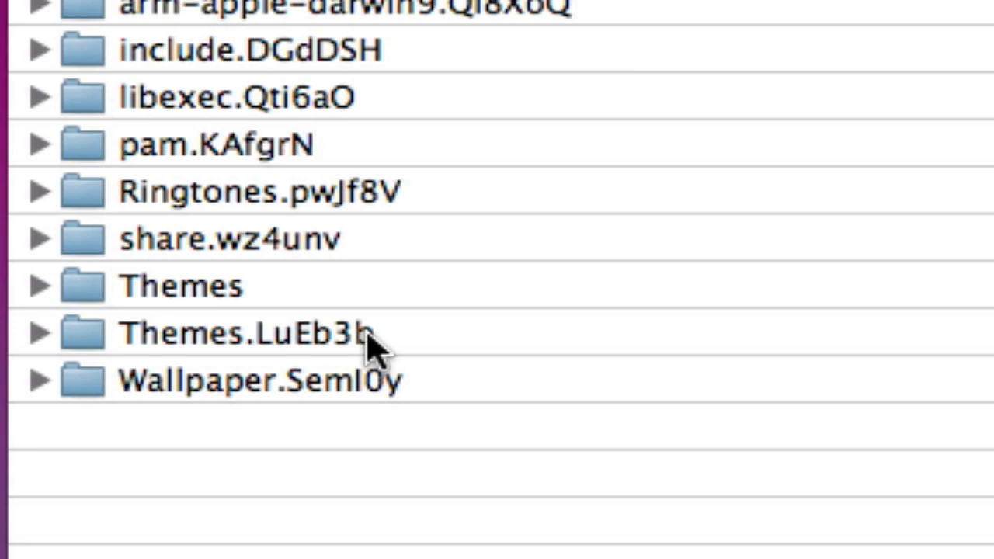
double_click(246, 333)
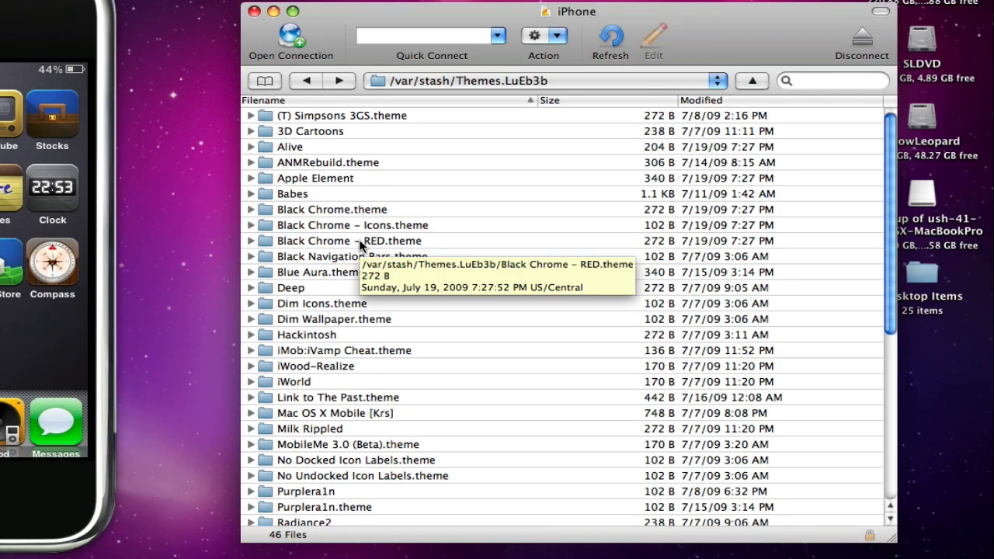
scroll("down", 3)
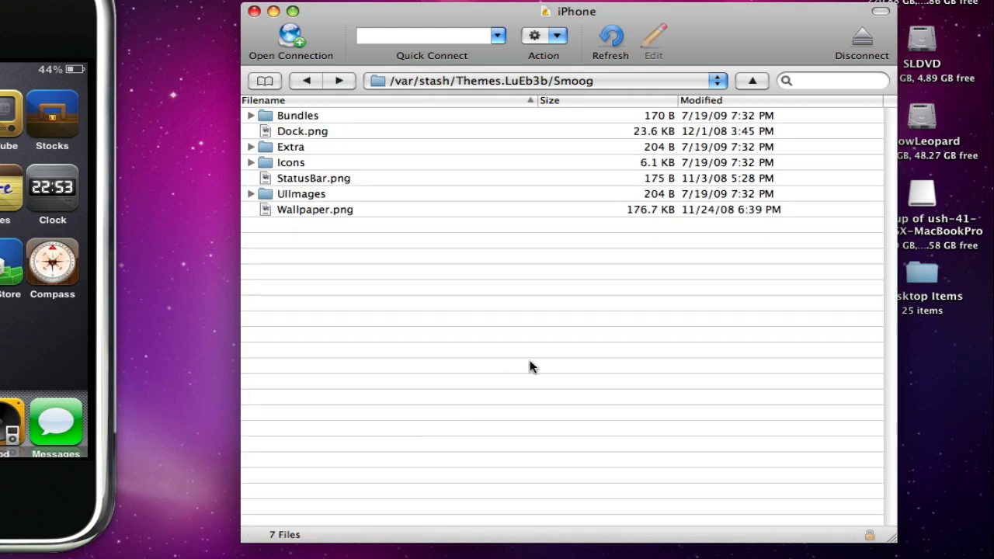
mouse_move(376, 218)
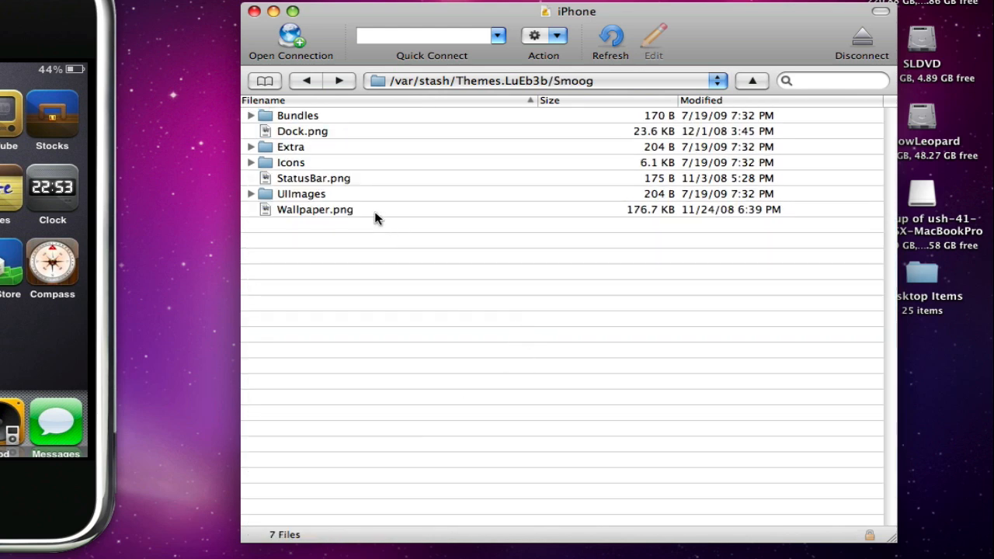
double_click(292, 163)
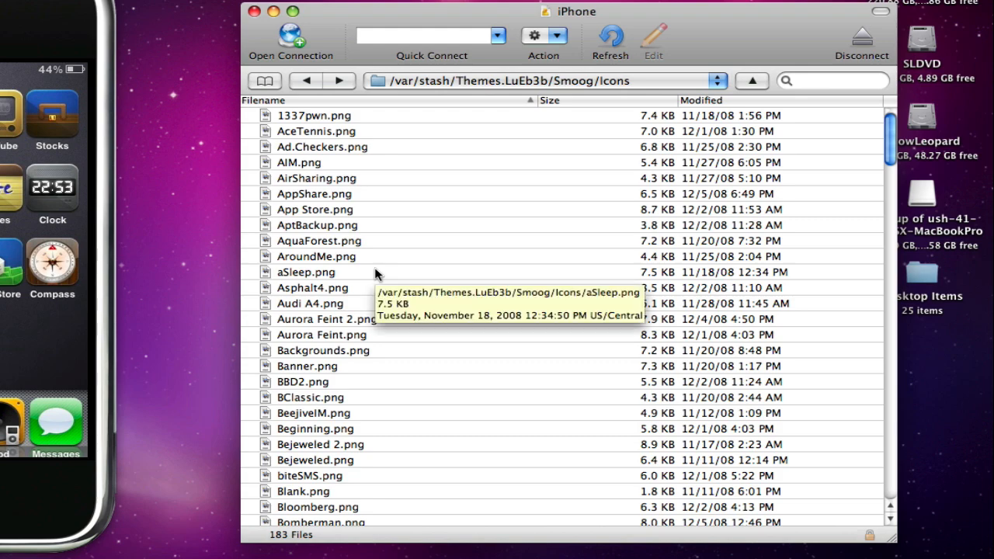
Step: Scroll the Icons listing to Text.png and bring up its file actions menu
scroll("down", 3)
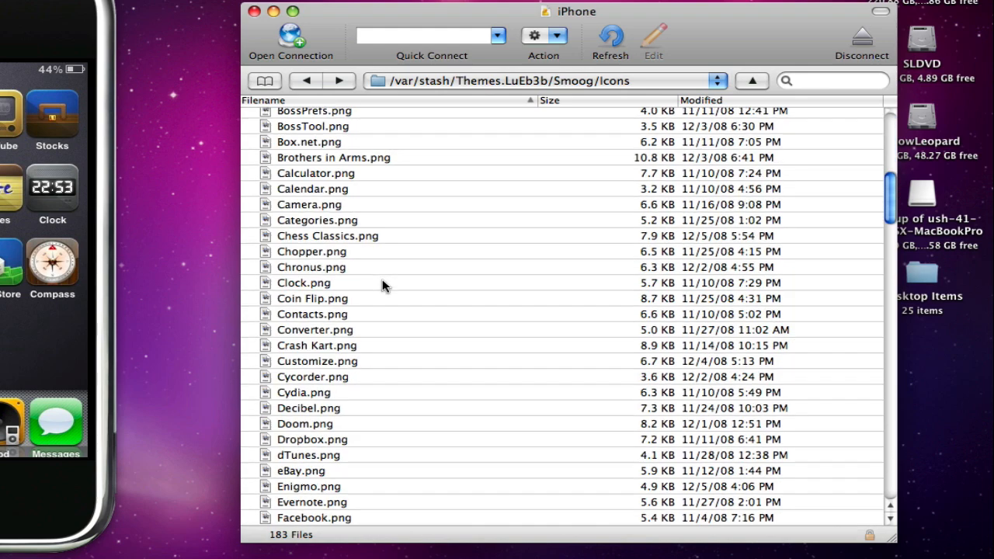
scroll("down", 3)
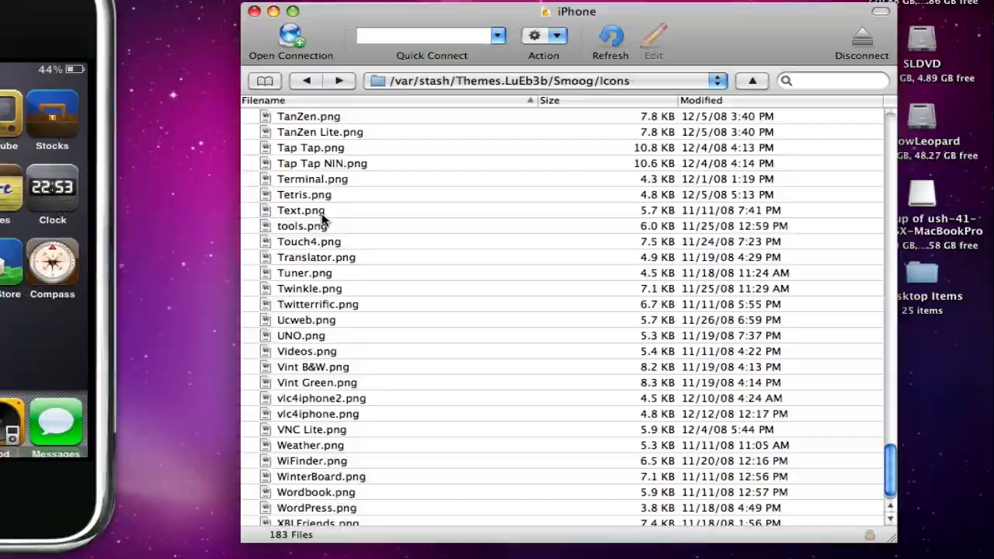
right_click(302, 210)
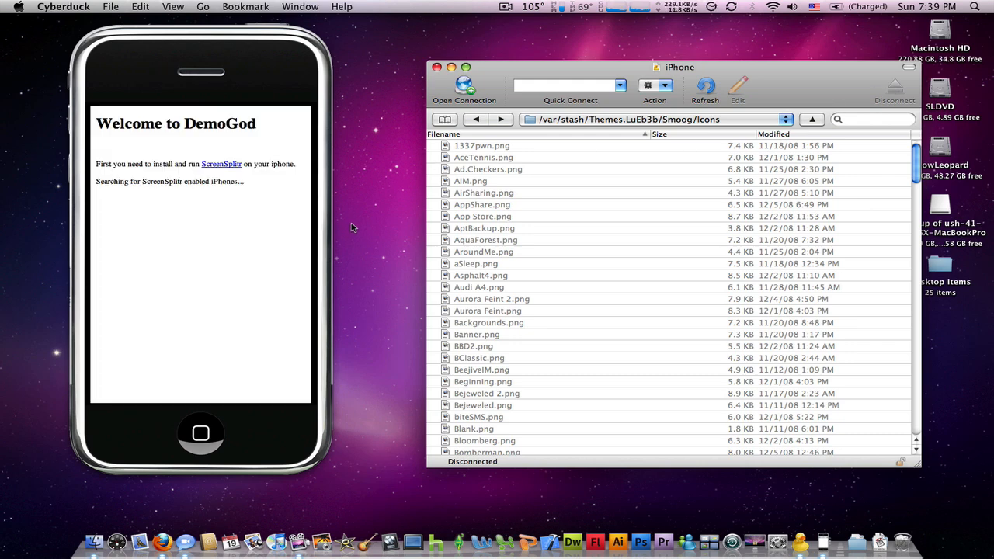
mouse_move(261, 233)
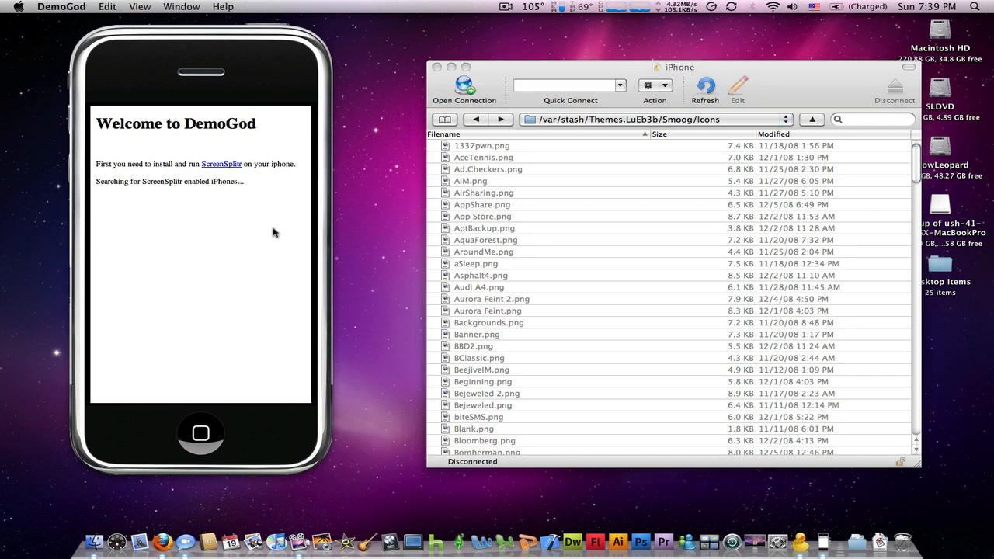
mouse_move(271, 230)
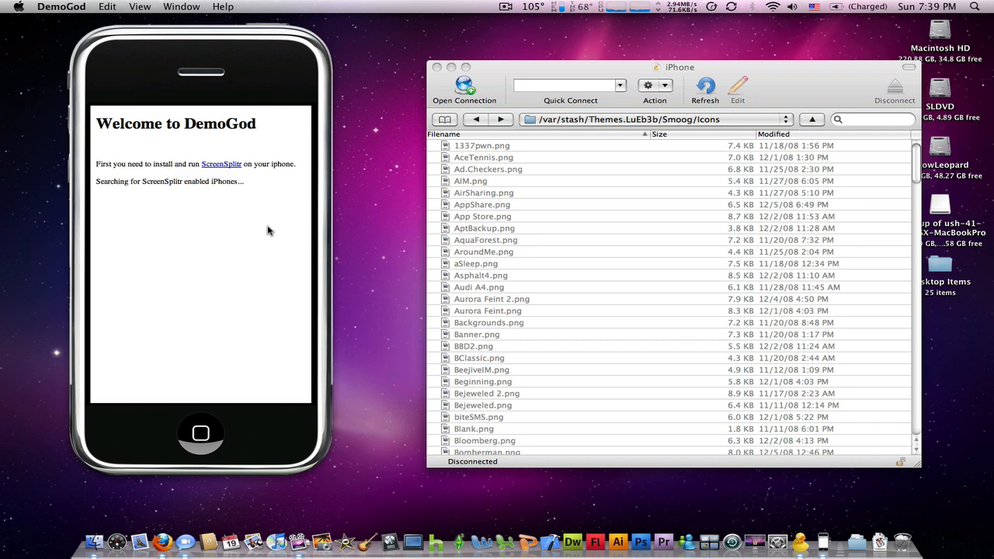
mouse_move(251, 229)
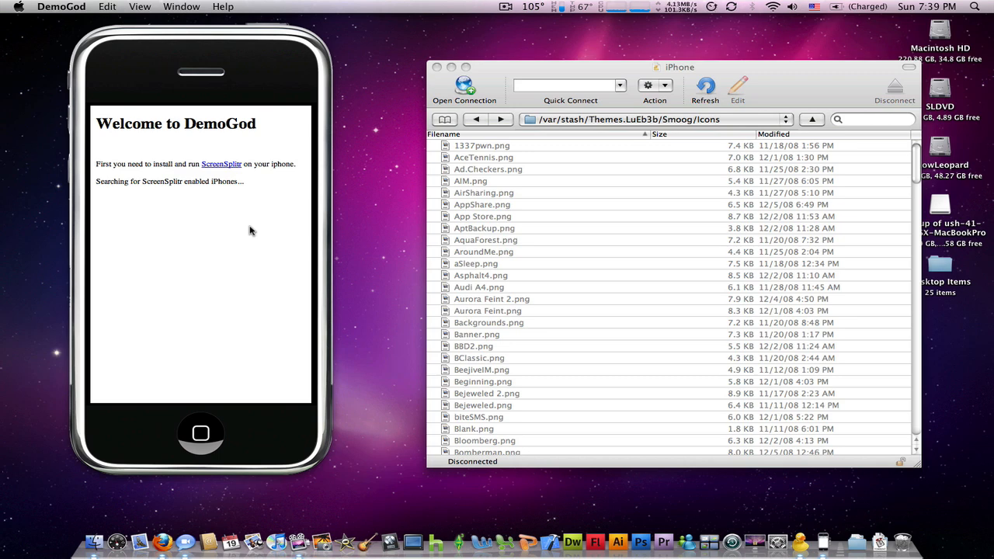
mouse_move(165, 224)
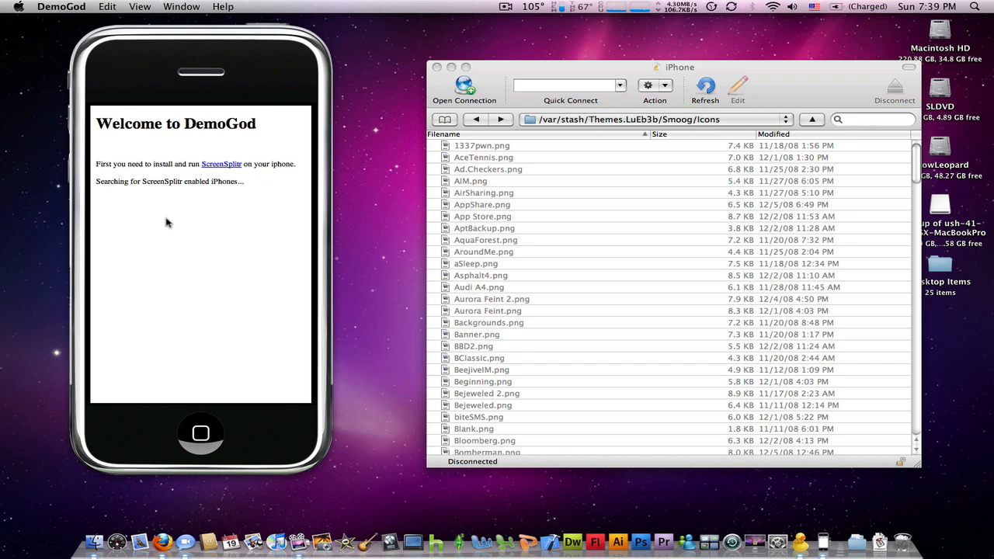
mouse_move(218, 221)
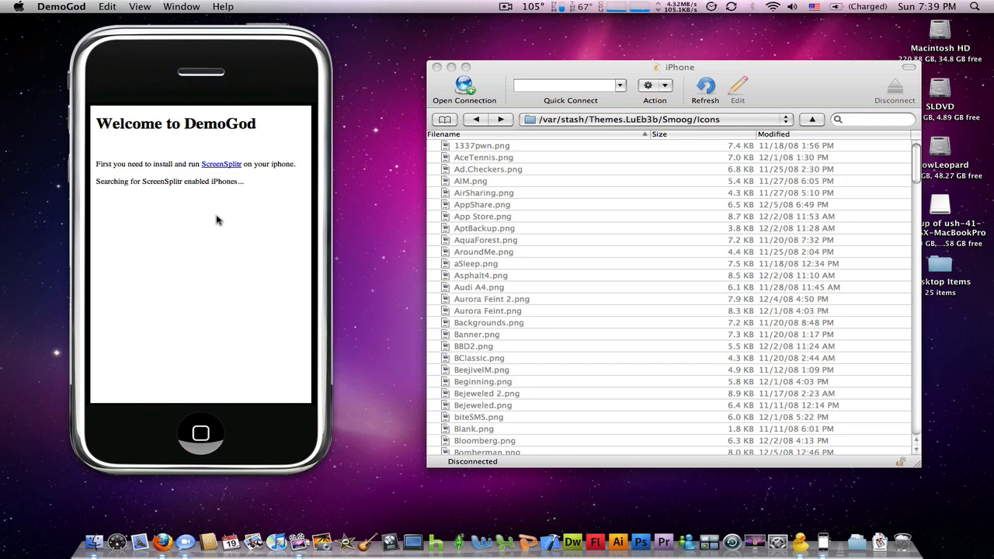
mouse_move(171, 48)
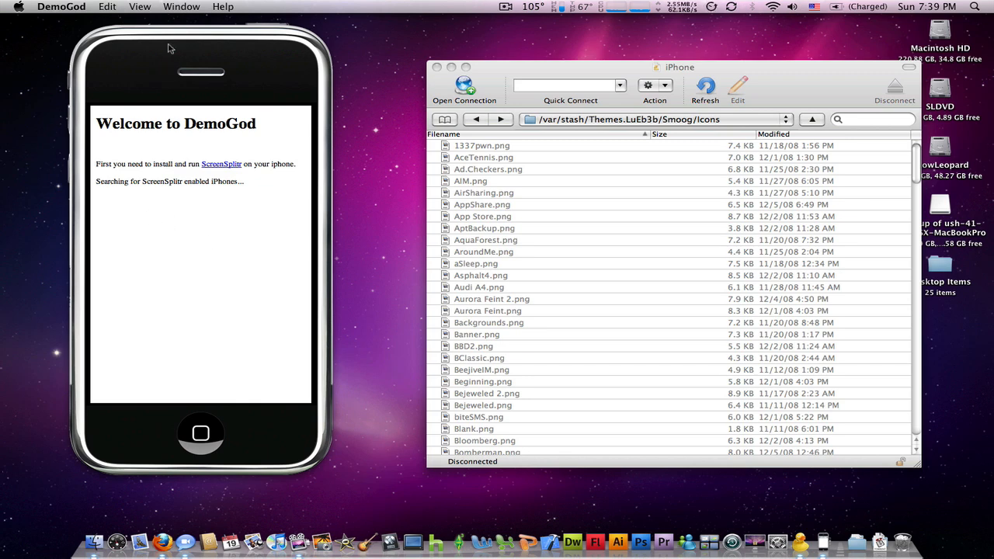
Step: Accept the ScreenSplitr Remote View Request so DemoGod mirrors the iPhone screen
left_click(61, 7)
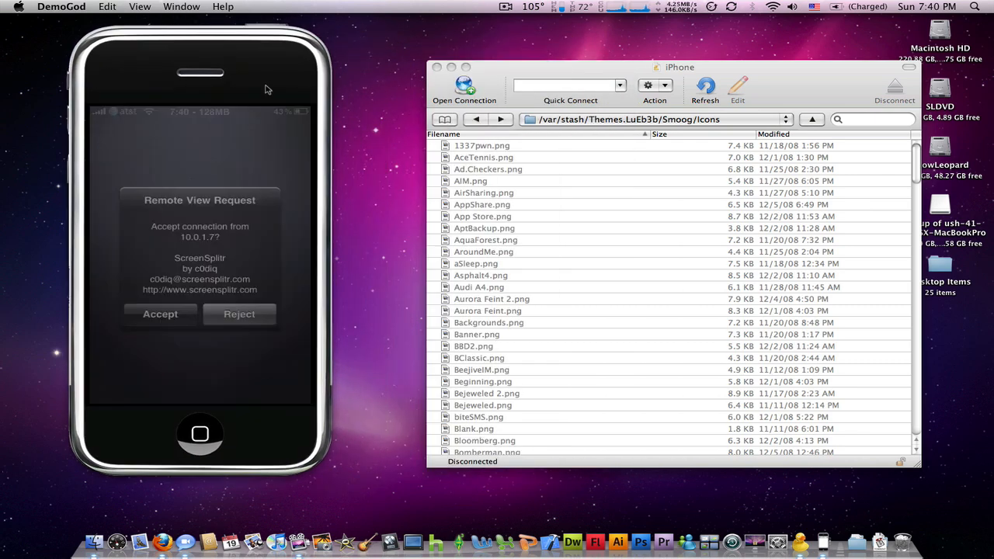
left_click(160, 314)
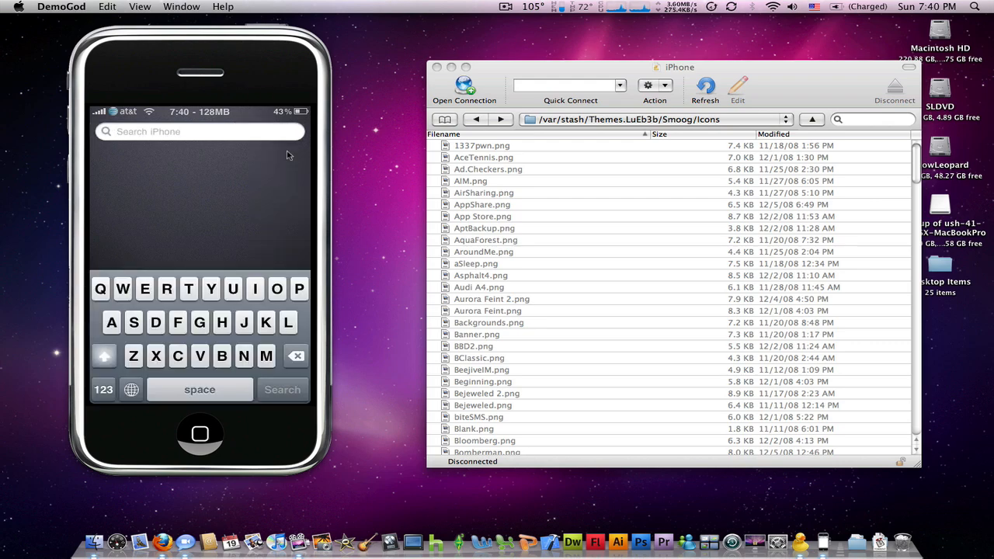